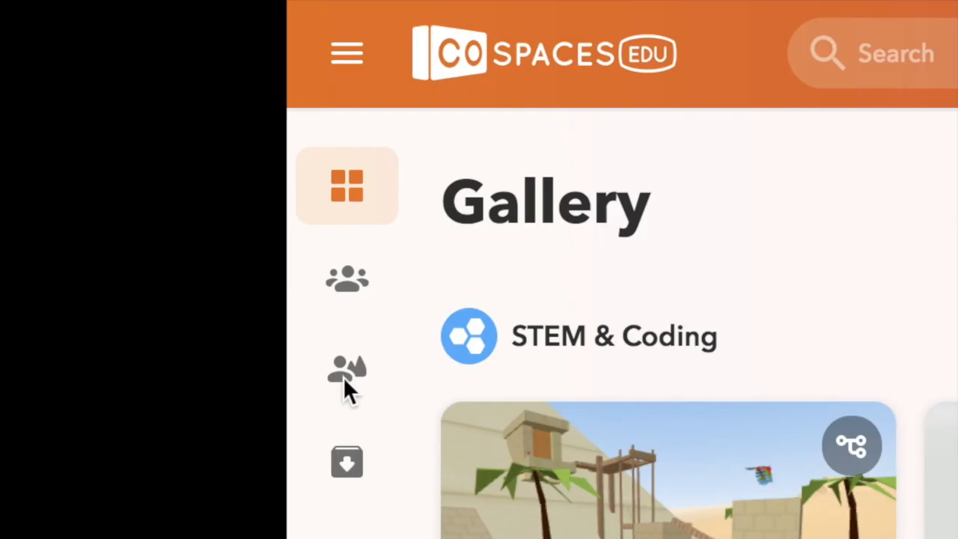
Go to My Spaces to start creating a new space.
{"action": "left_click", "coordinate": [347, 369]}
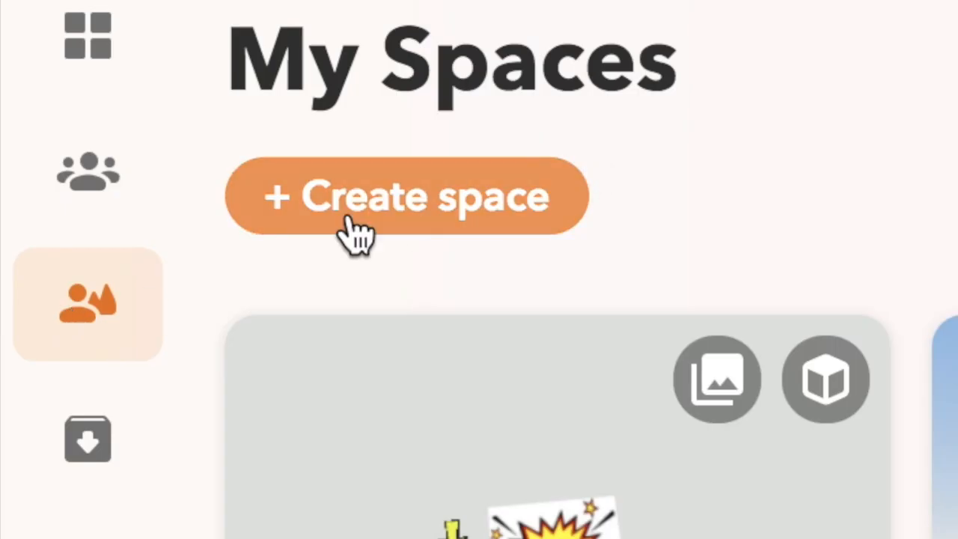
{"action": "mouse_move", "coordinate": [479, 202]}
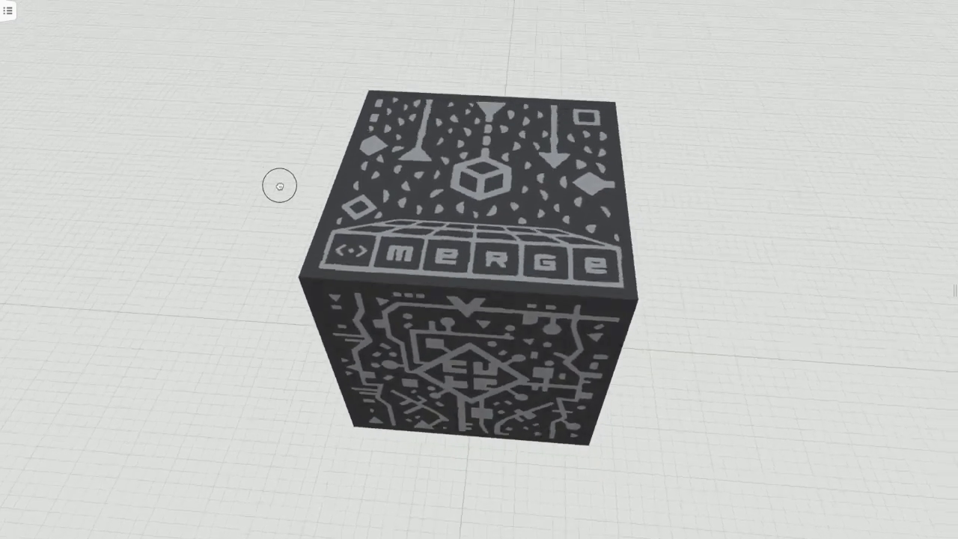
Orbit around the Merge Cube before bringing up the upload panel.
{"action": "left_click_drag", "start_coordinate": [278, 186], "coordinate": [236, 177]}
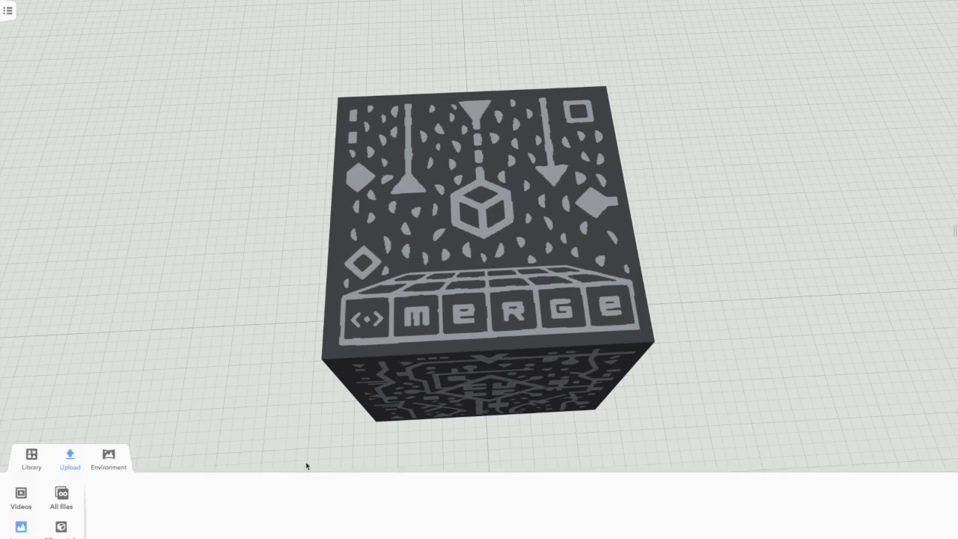
{"action": "mouse_move", "coordinate": [493, 269]}
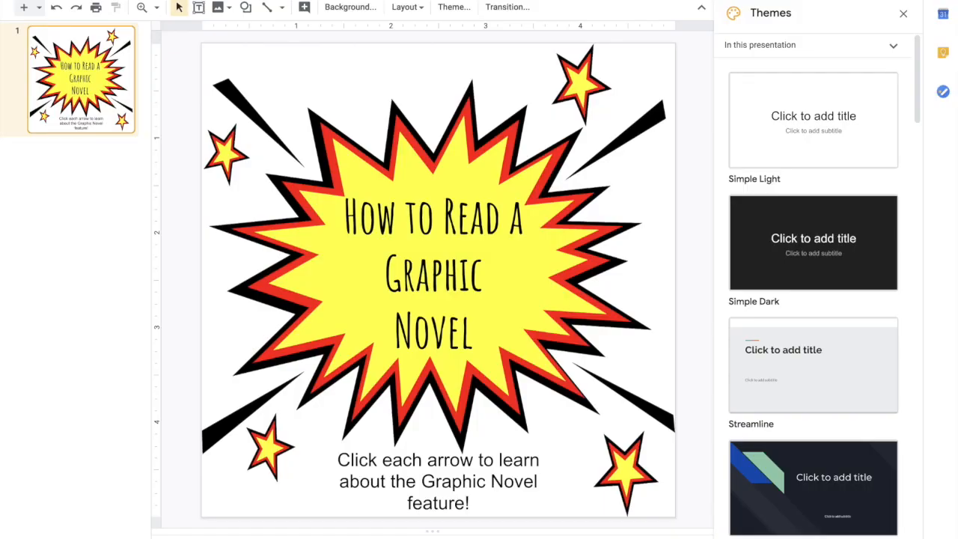
{"action": "mouse_move", "coordinate": [691, 488]}
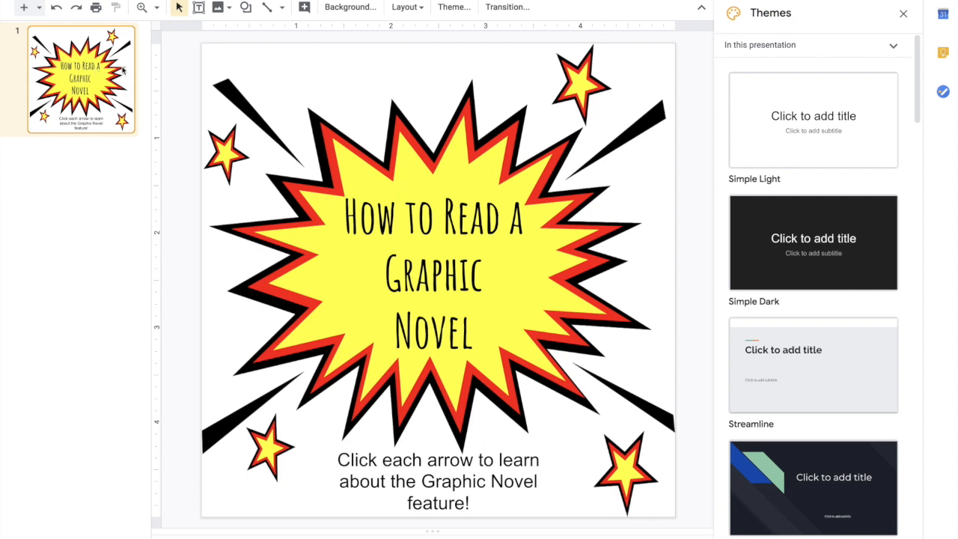
Download the current 'How to Read a Graphic Novel' title slide as a JPEG image.
{"action": "left_click", "coordinate": [15, 6]}
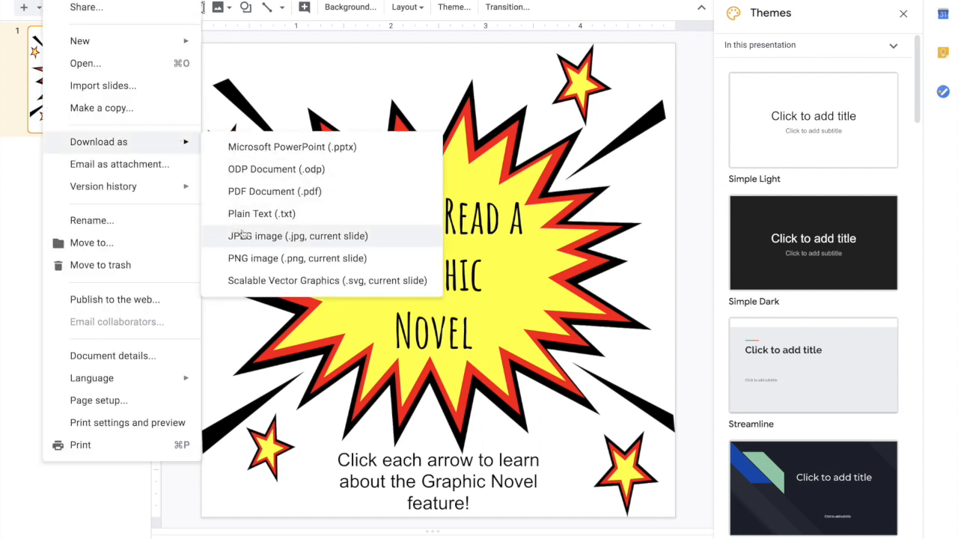
{"action": "left_click", "coordinate": [298, 237]}
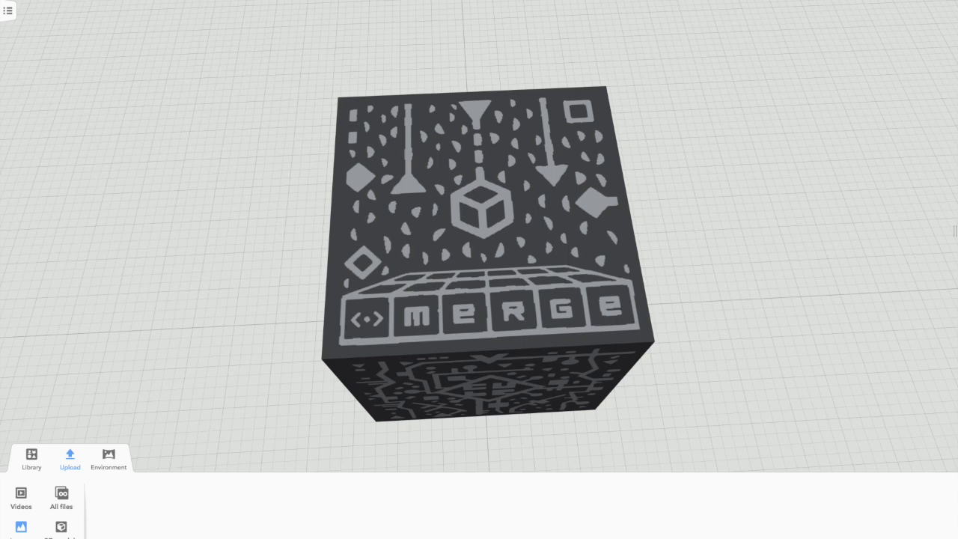
{"action": "mouse_move", "coordinate": [230, 377]}
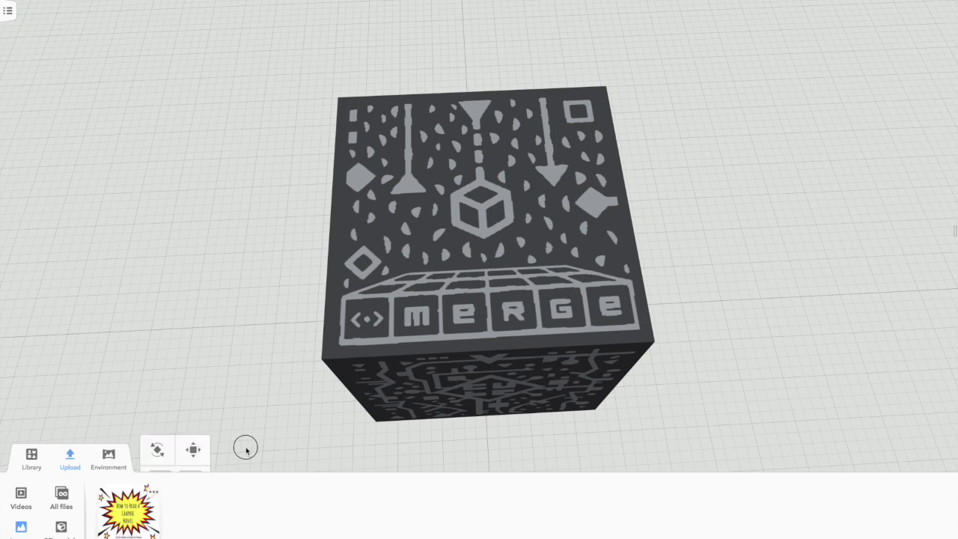
Switch the bottom panel to the Environment settings after uploading the title JPEG.
{"action": "left_click", "coordinate": [108, 456]}
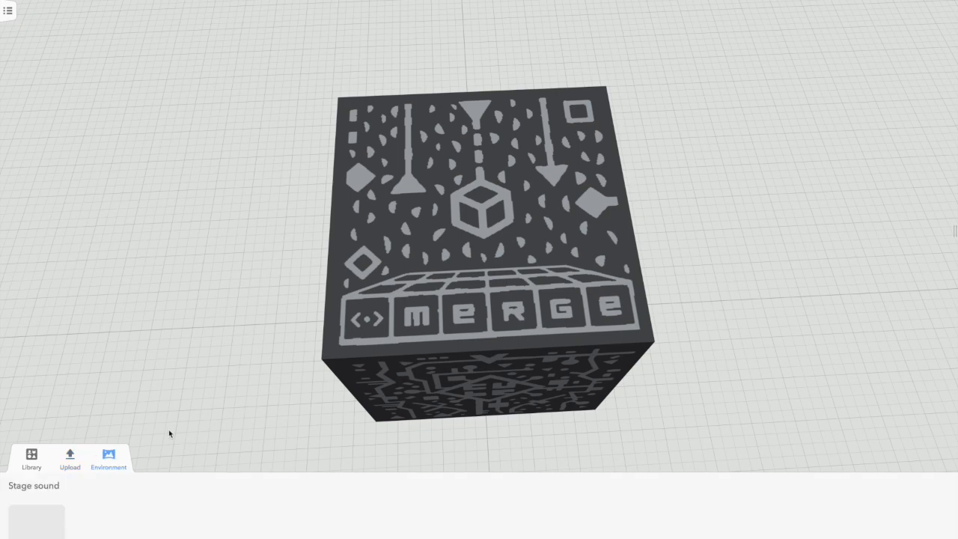
{"action": "left_click", "coordinate": [69, 458]}
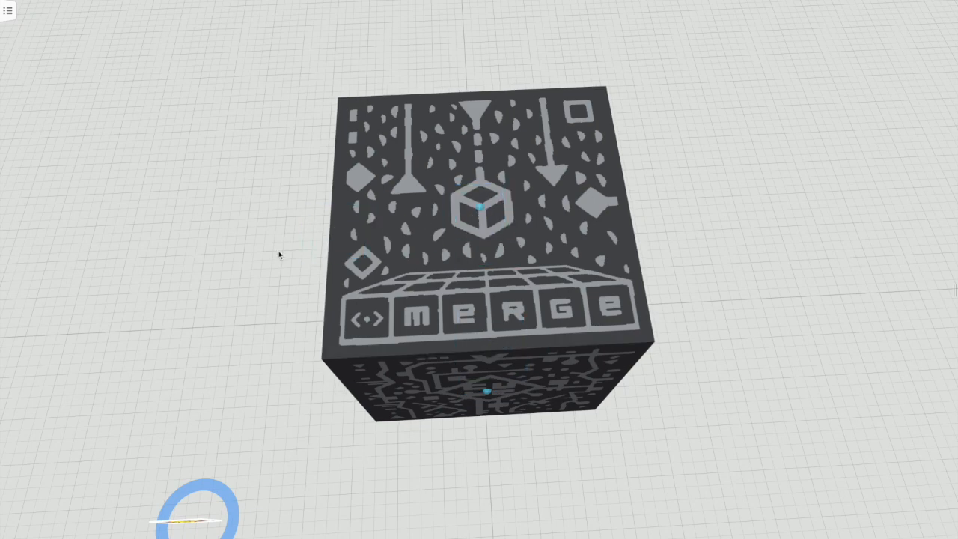
Place the uploaded title-slide image onto the top face of the Merge Cube.
{"action": "left_click", "coordinate": [480, 217]}
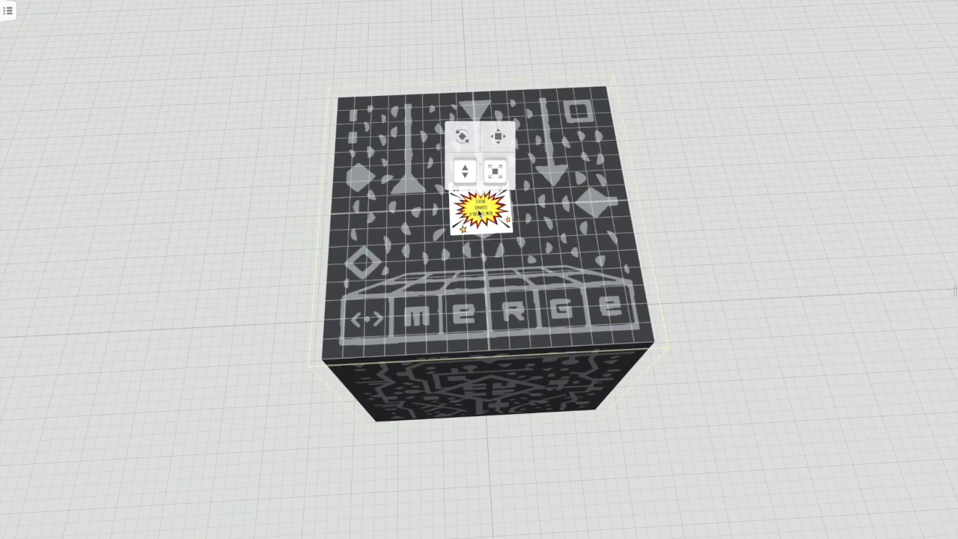
{"action": "left_click", "coordinate": [464, 135]}
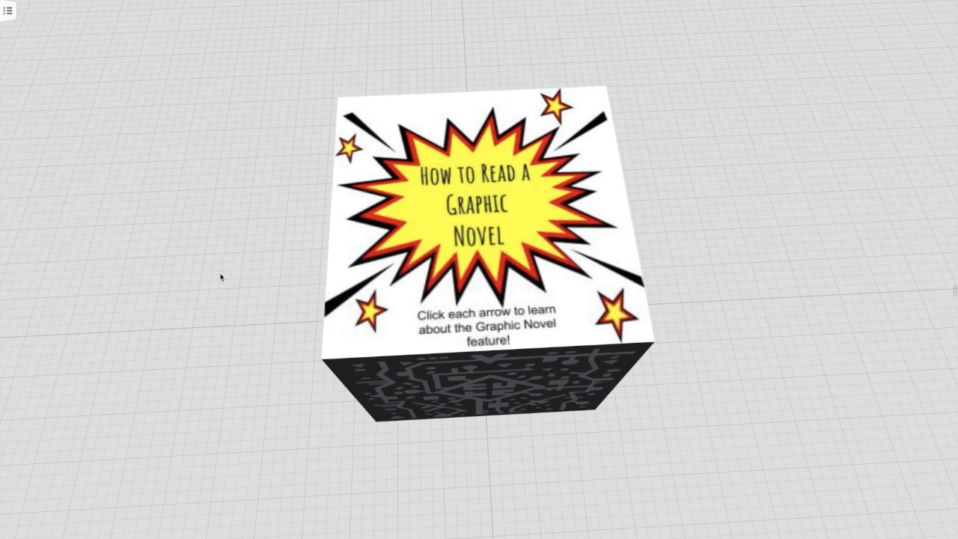
{"action": "mouse_move", "coordinate": [468, 398]}
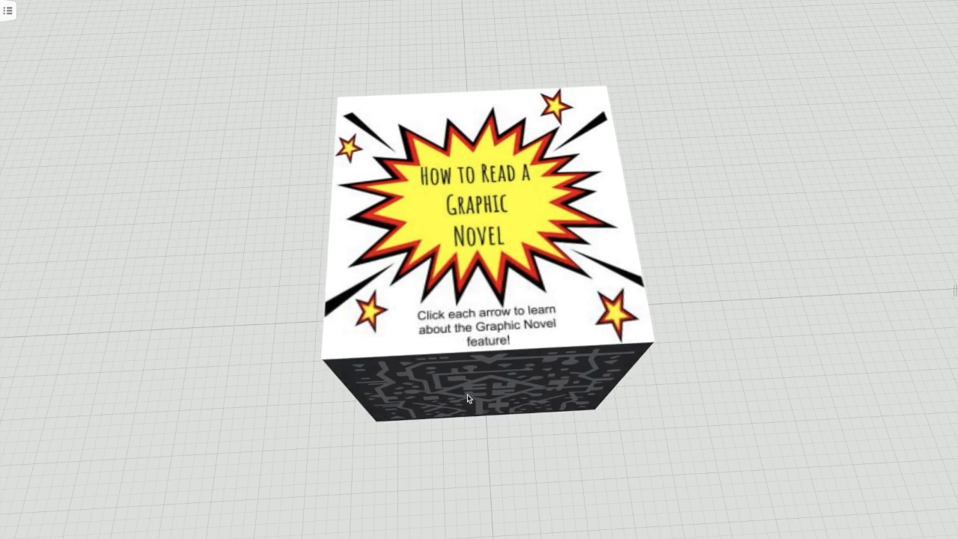
Bring up the cube's Material settings and switch from textures to plain colours.
{"action": "right_click", "coordinate": [467, 398]}
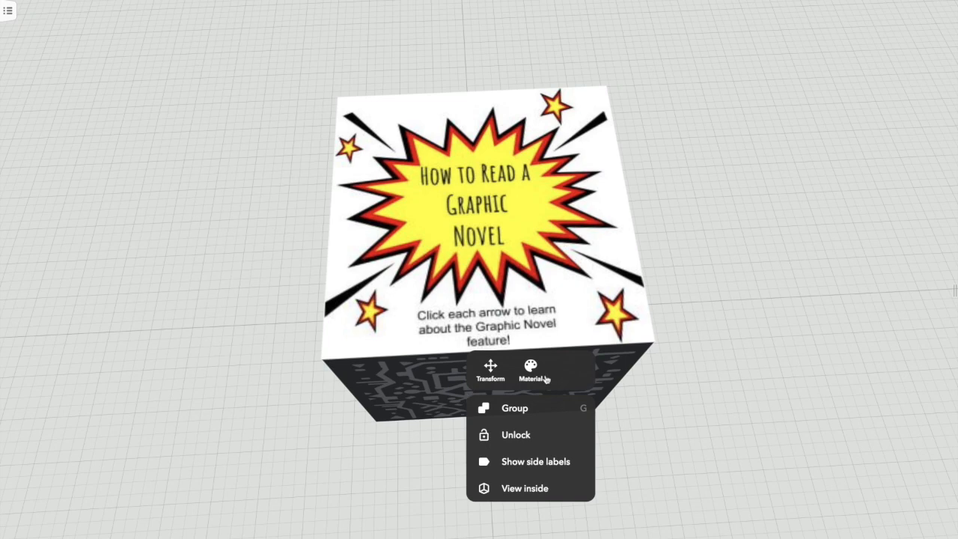
{"action": "left_click", "coordinate": [529, 368]}
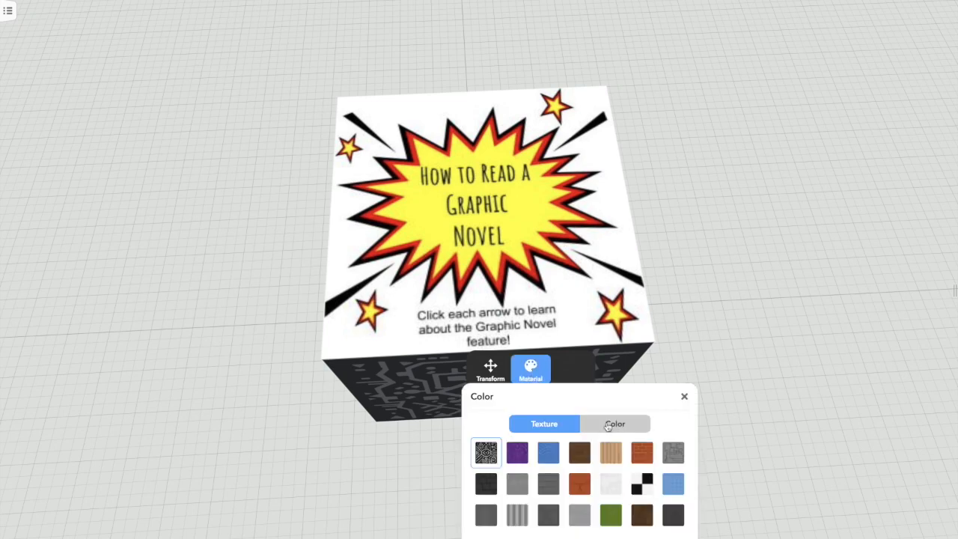
{"action": "left_click", "coordinate": [614, 423]}
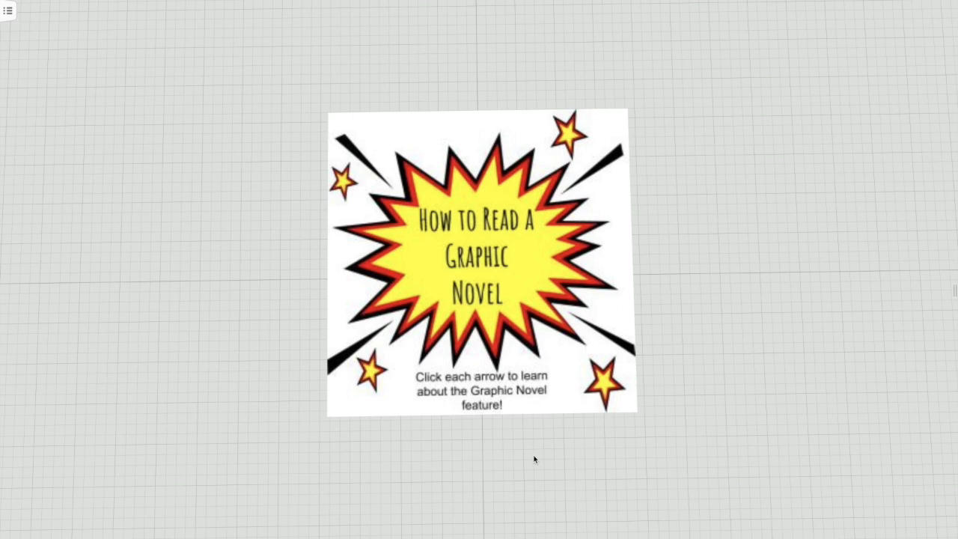
{"action": "mouse_move", "coordinate": [371, 176]}
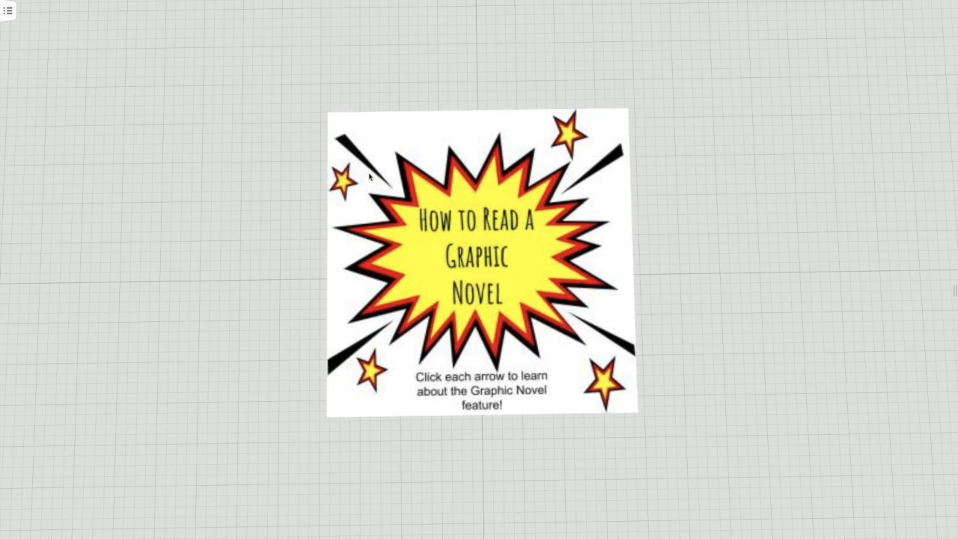
{"action": "mouse_move", "coordinate": [344, 340]}
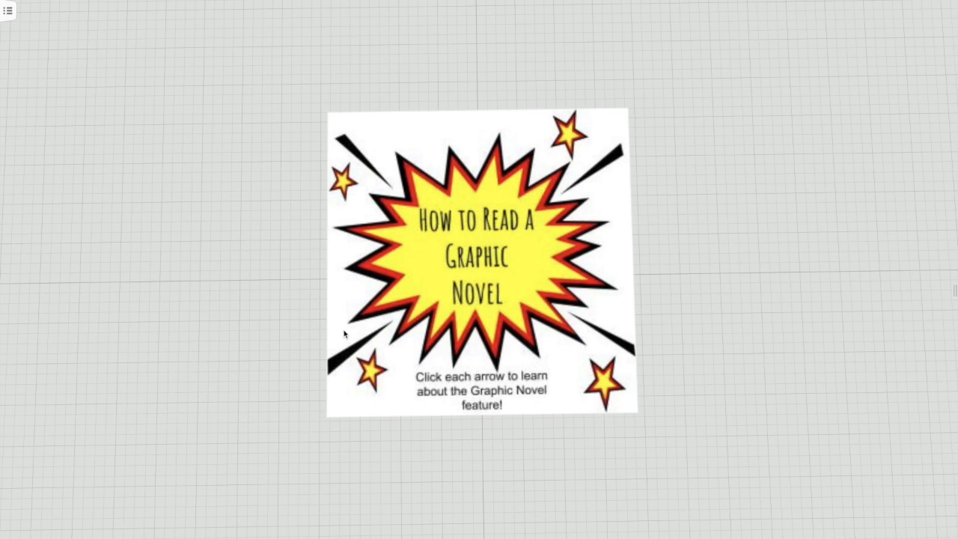
{"action": "mouse_move", "coordinate": [251, 305]}
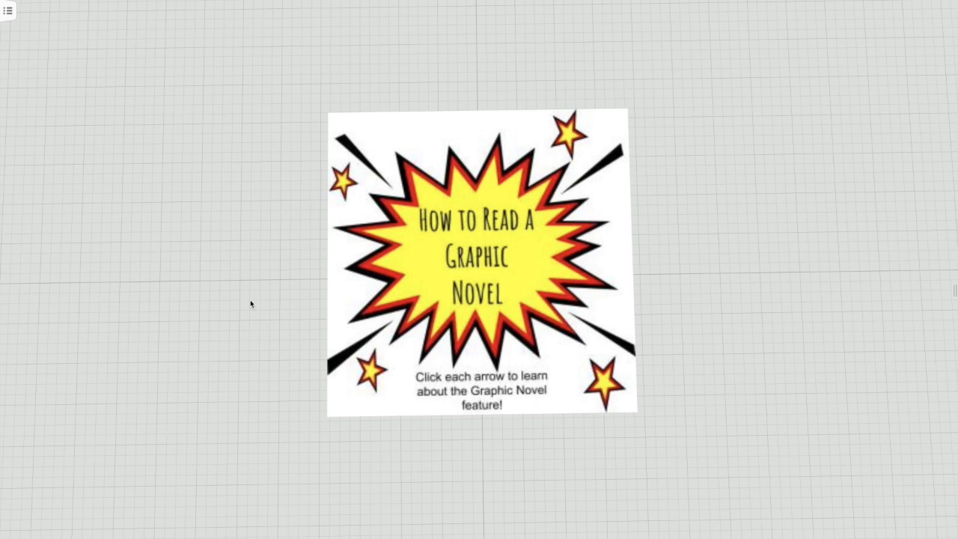
{"action": "mouse_move", "coordinate": [577, 446]}
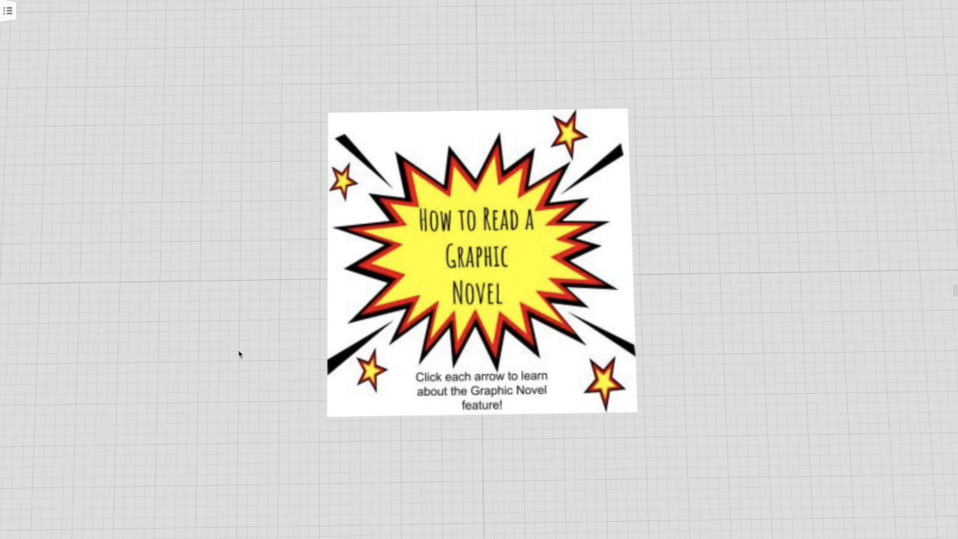
{"action": "mouse_move", "coordinate": [153, 361]}
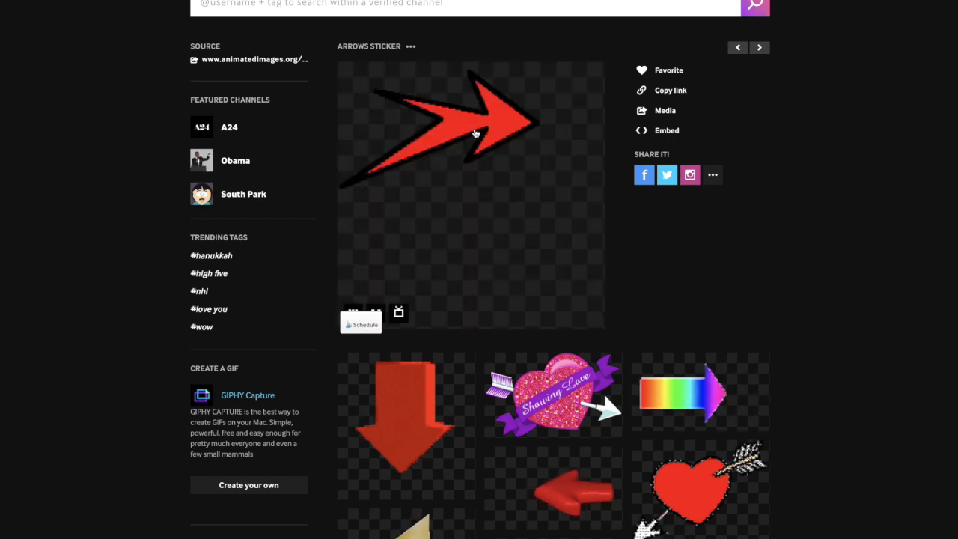
Bring up the save-image options for the red arrow sticker on GIPHY.
{"action": "right_click", "coordinate": [475, 131]}
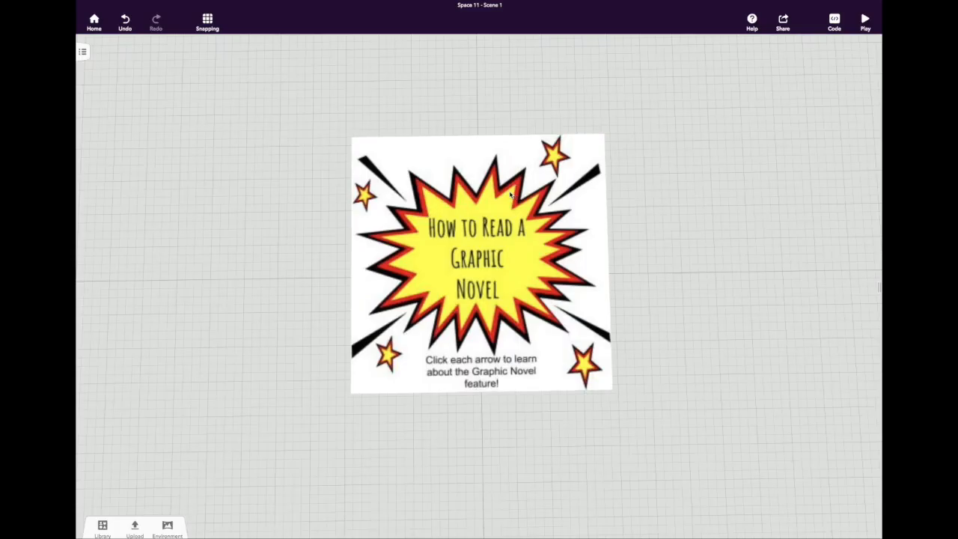
Add the arrow GIF beside the title image and begin rotating it with the gizmo.
{"action": "left_click", "coordinate": [133, 530]}
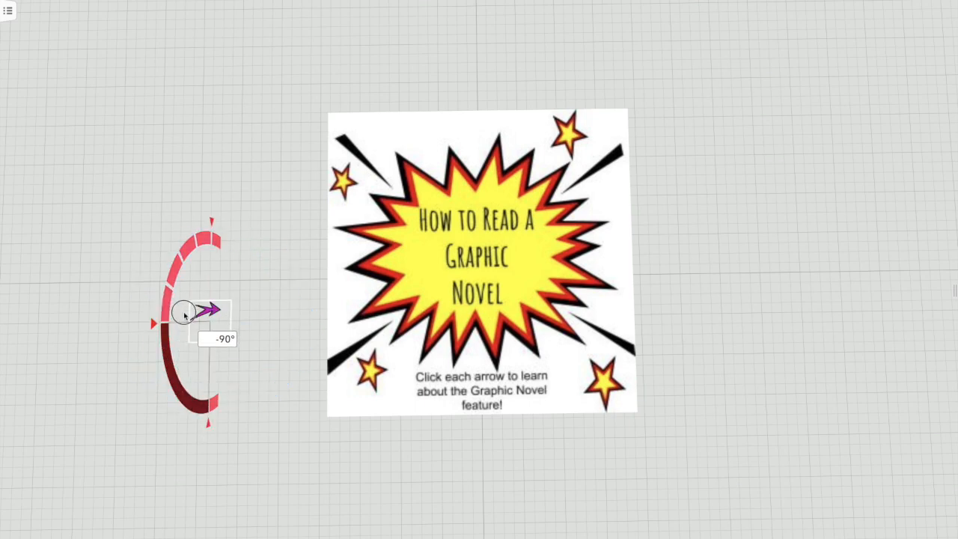
{"action": "left_click_drag", "start_coordinate": [209, 310], "coordinate": [153, 359]}
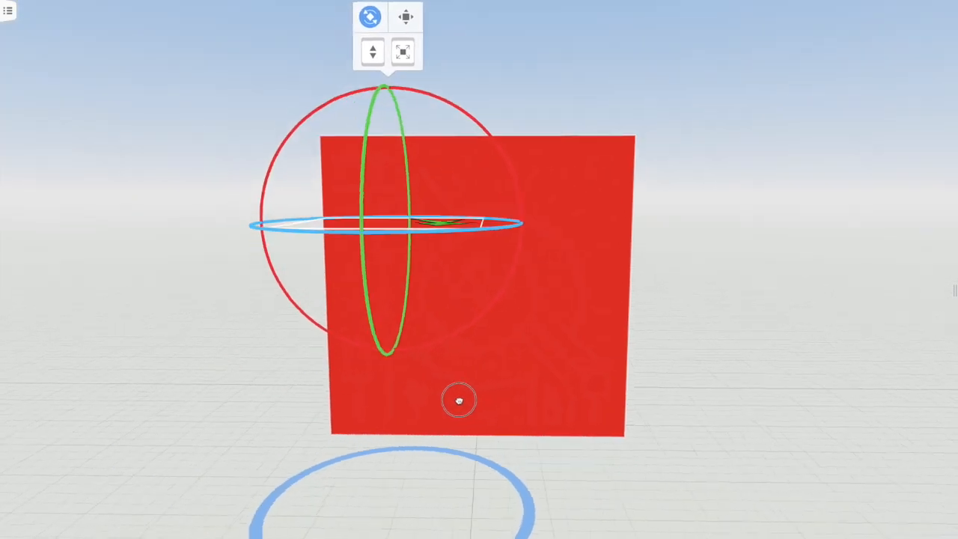
Rotate the arrow with its rings until it points outward to the left.
{"action": "left_click_drag", "start_coordinate": [458, 401], "coordinate": [266, 472]}
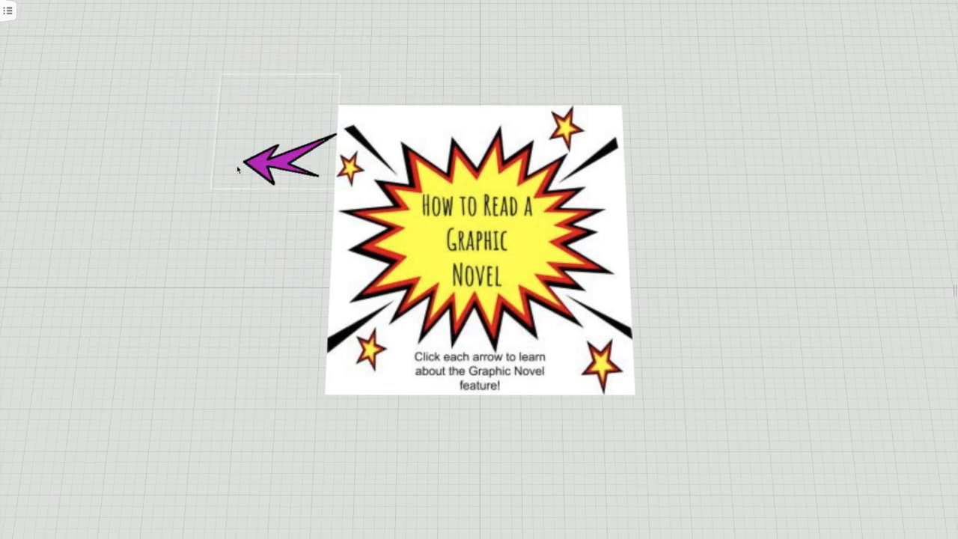
Start a CoBlocks script for the scene and bring up the Events blocks for the arrow-clicked trigger.
{"action": "left_click", "coordinate": [272, 159]}
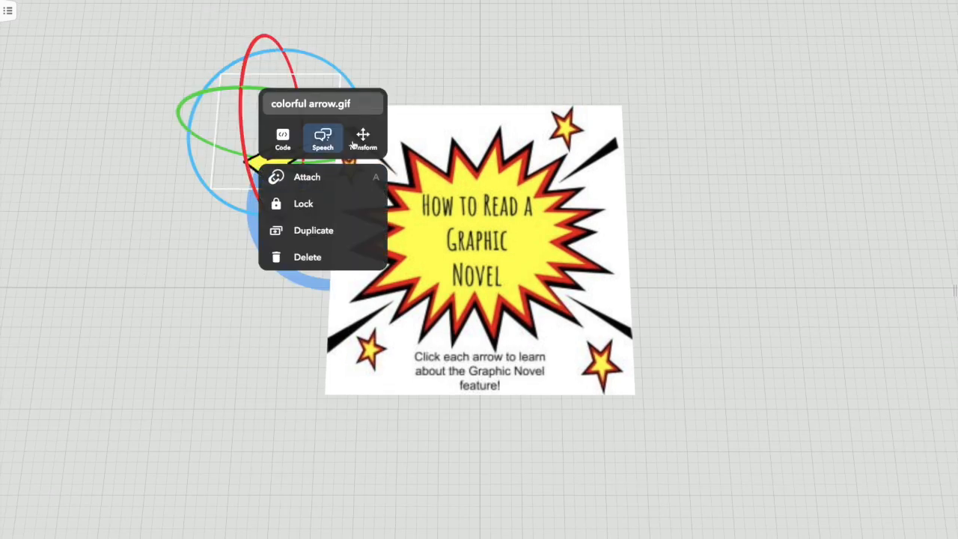
{"action": "left_click", "coordinate": [281, 138]}
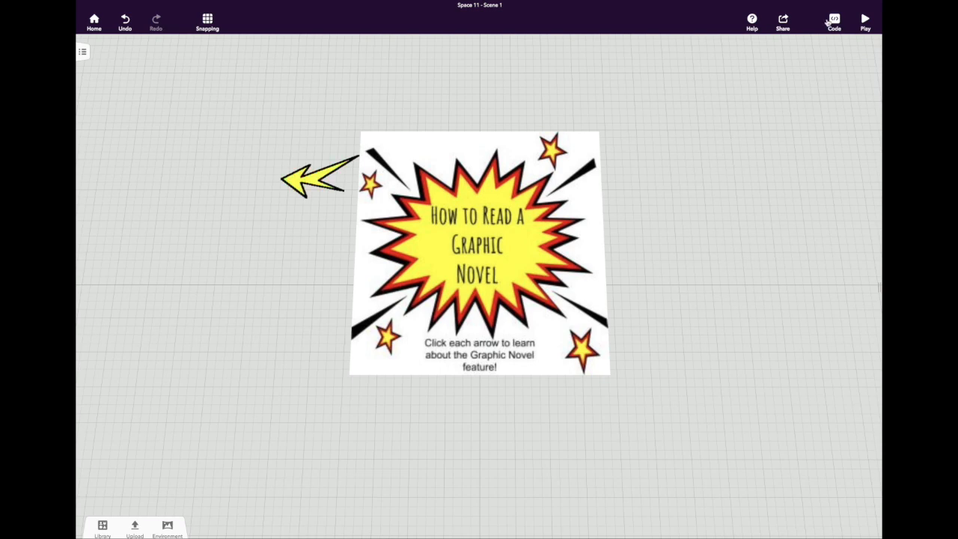
{"action": "left_click", "coordinate": [832, 18]}
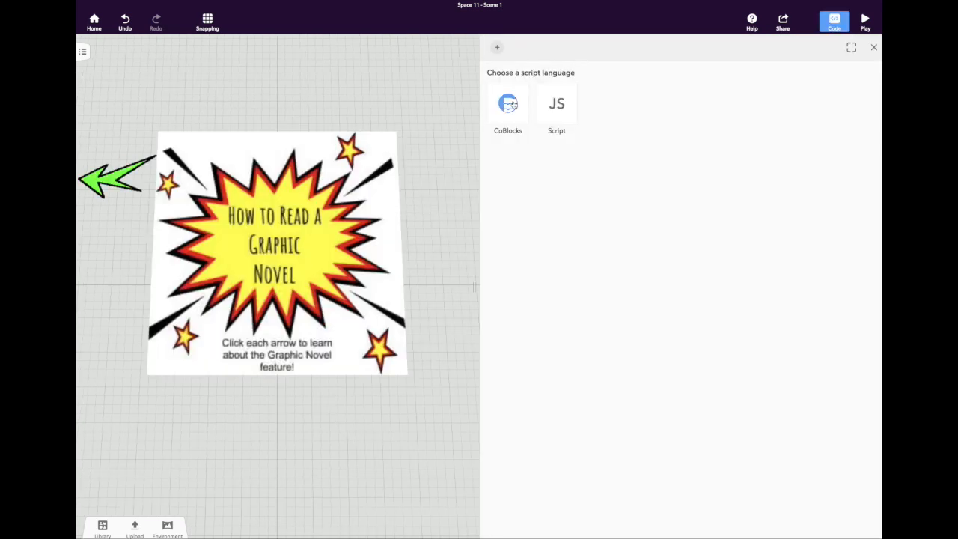
{"action": "left_click", "coordinate": [507, 103]}
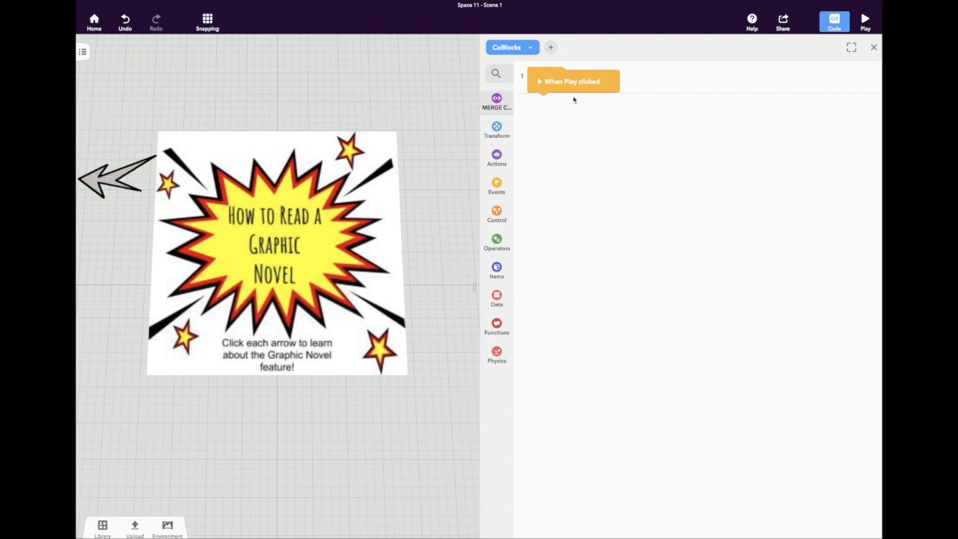
{"action": "left_click", "coordinate": [107, 180]}
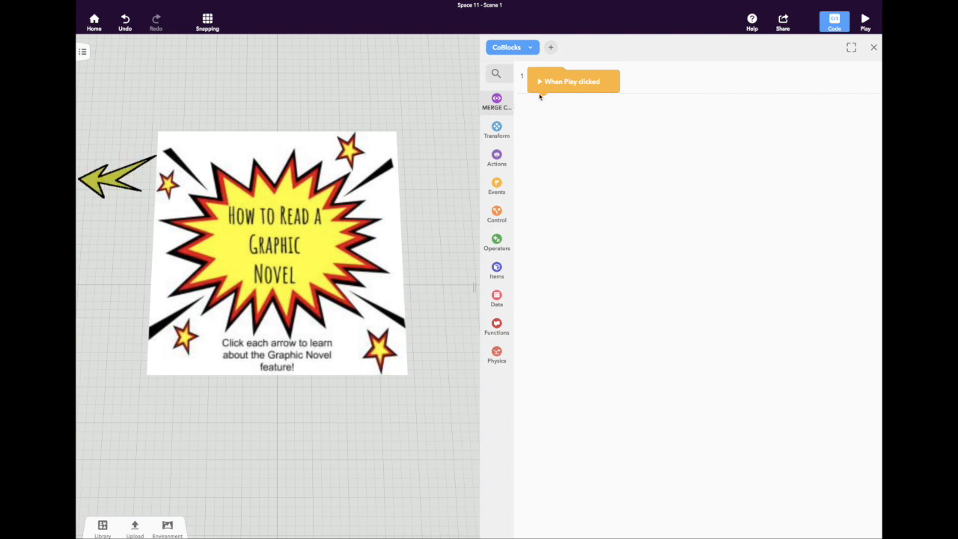
{"action": "left_click", "coordinate": [497, 186]}
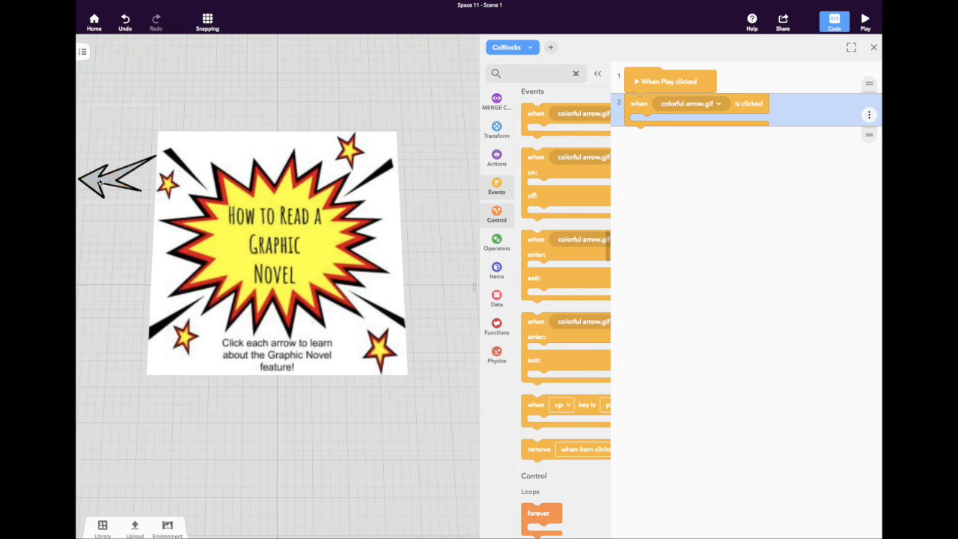
Add a 'show info panel above' action to the arrow-click event titled 'Speech bubble' with text and image Untitled presentation (5).jpg.
{"action": "left_click", "coordinate": [112, 180]}
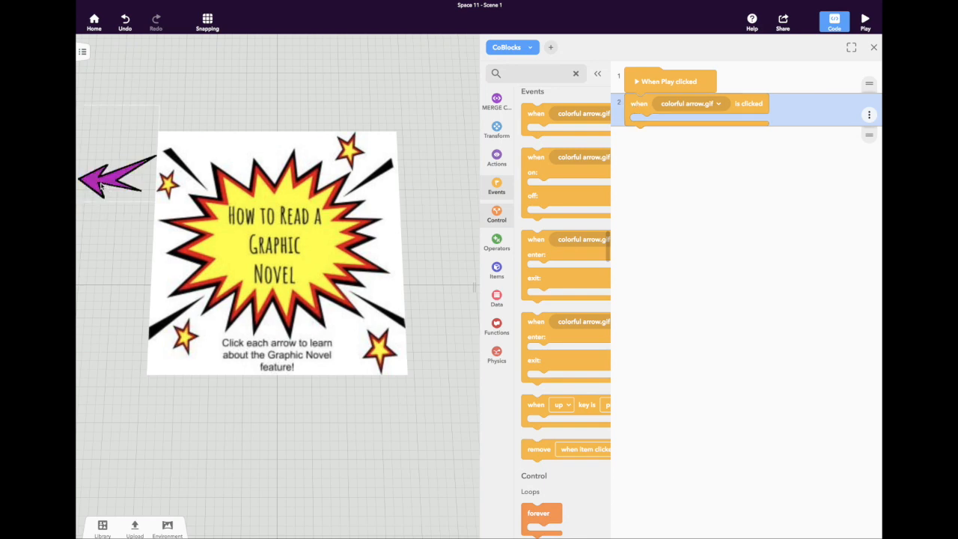
{"action": "left_click", "coordinate": [496, 154]}
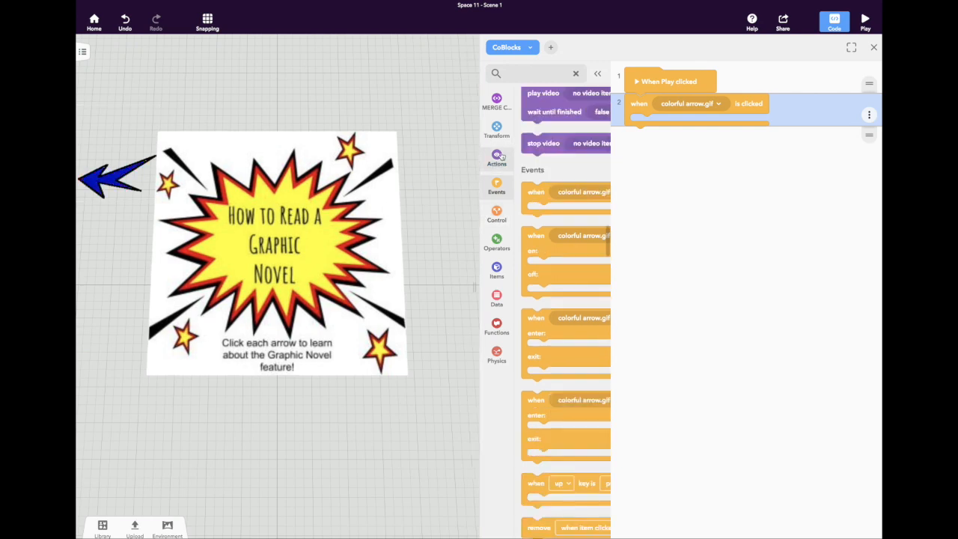
{"action": "left_click", "coordinate": [497, 157]}
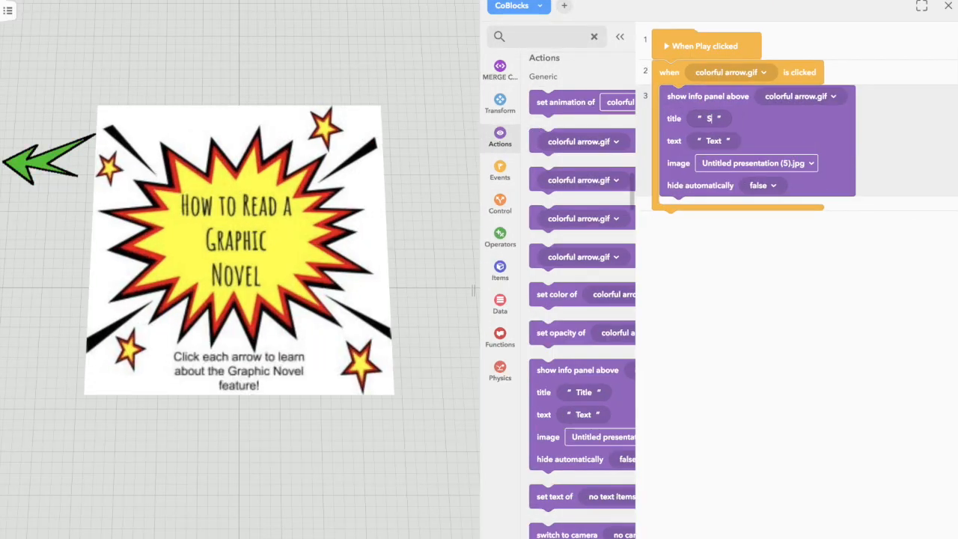
{"action": "type", "text": "Speech bubble"}
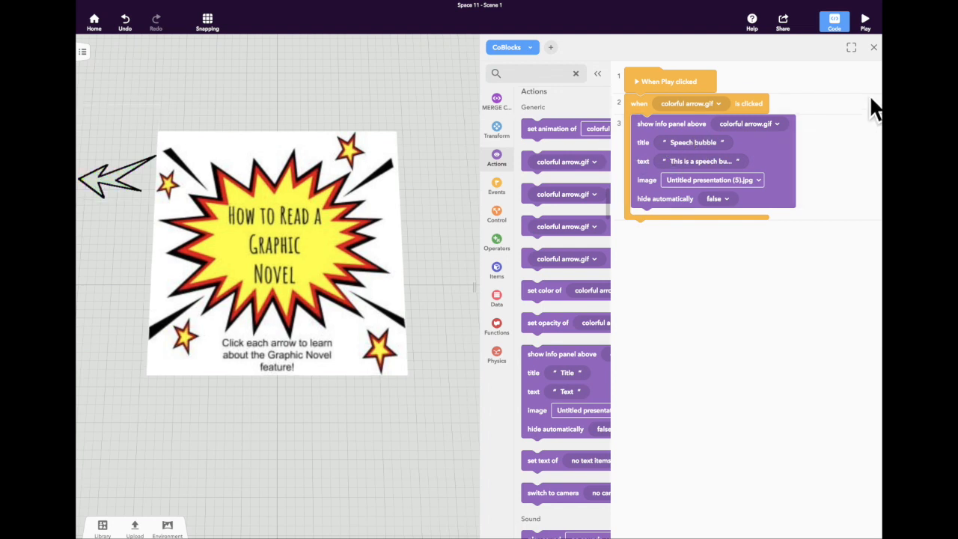
{"action": "left_click", "coordinate": [874, 47]}
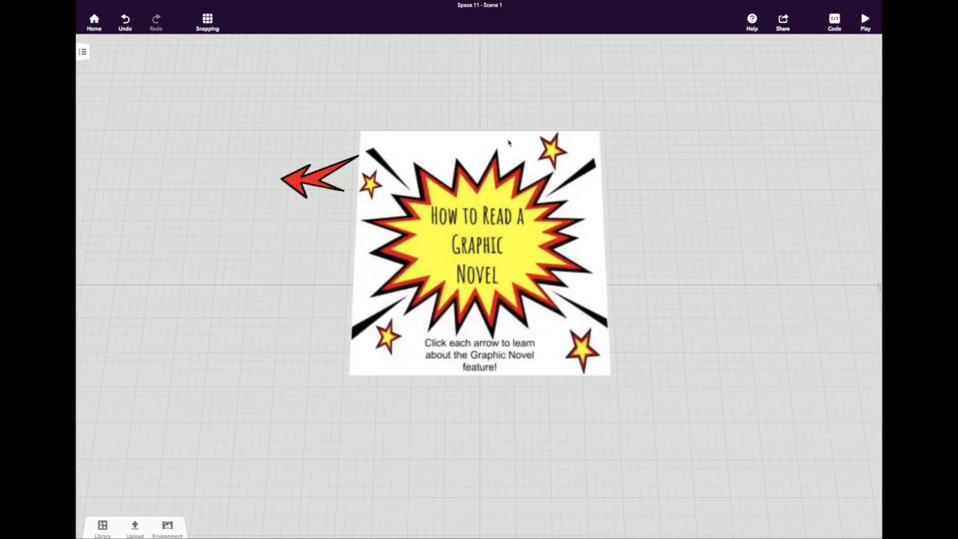
{"action": "left_click", "coordinate": [307, 181]}
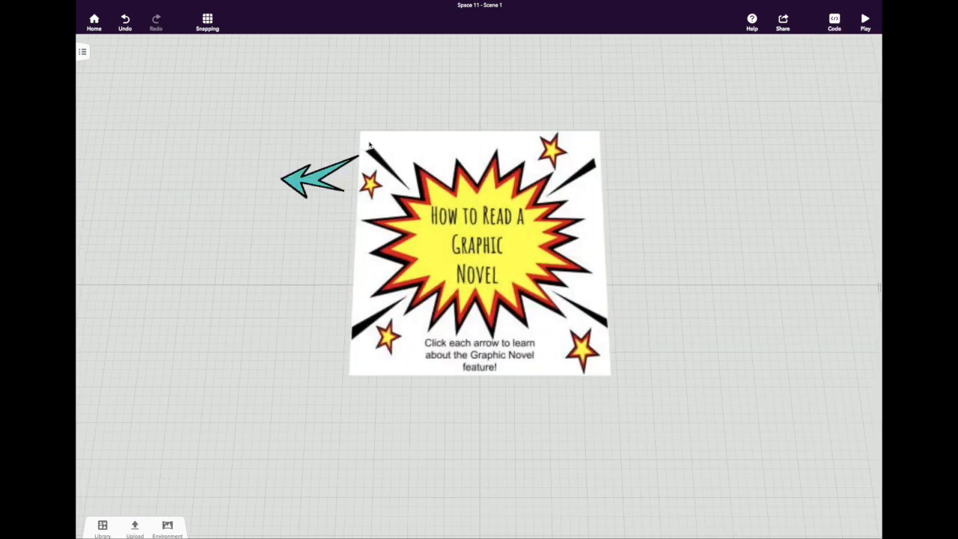
{"action": "left_click", "coordinate": [868, 18]}
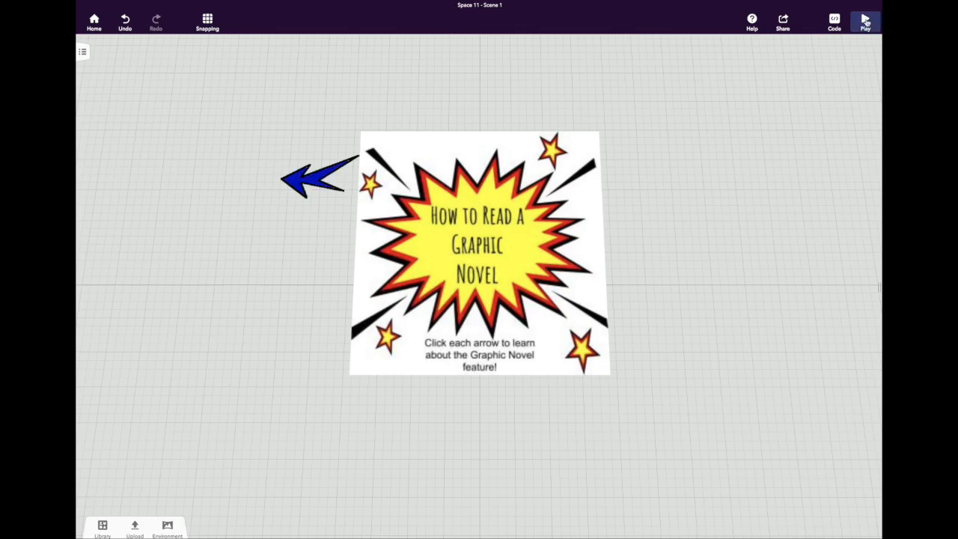
{"action": "left_click", "coordinate": [864, 18]}
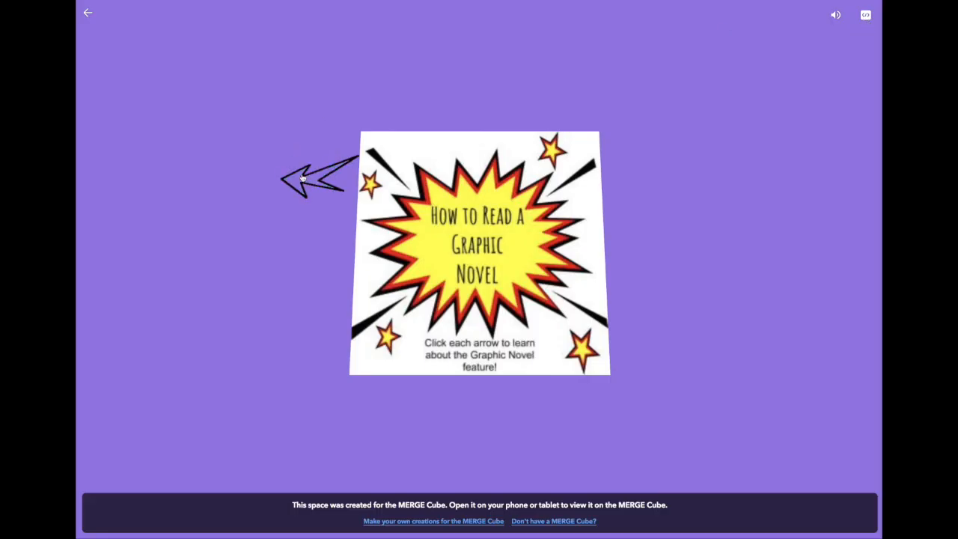
{"action": "left_click", "coordinate": [307, 179]}
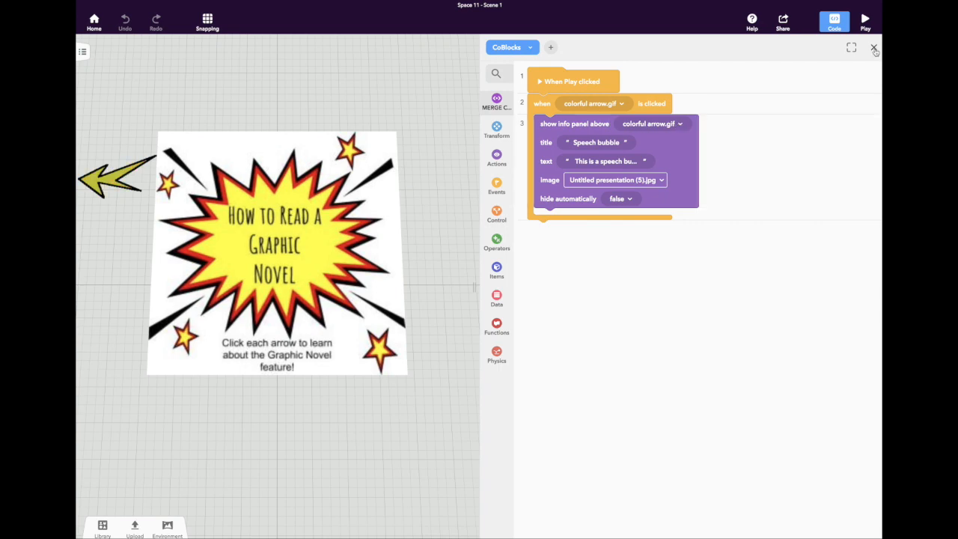
Place the uploaded left-arrow-15.gif as an upward arrow above the title board.
{"action": "left_click", "coordinate": [874, 51]}
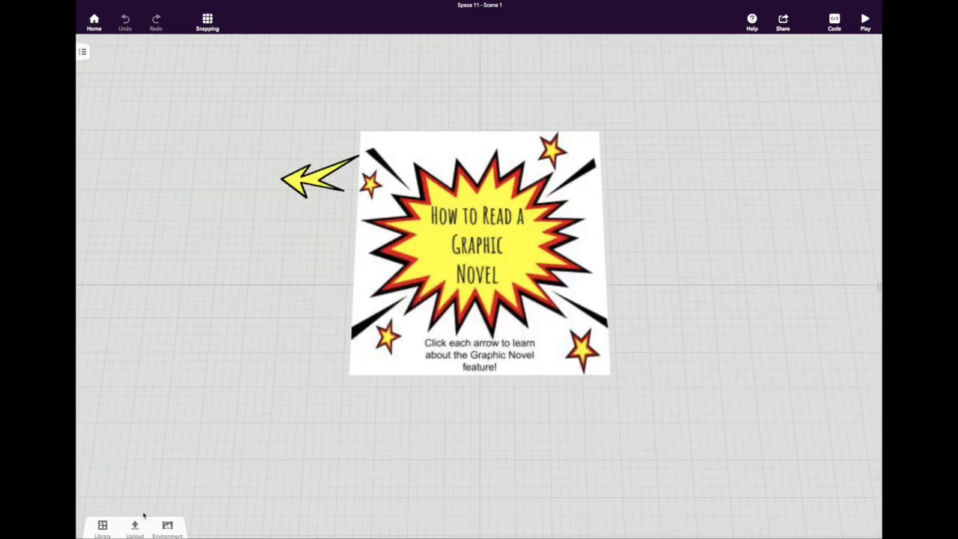
{"action": "left_click", "coordinate": [132, 527]}
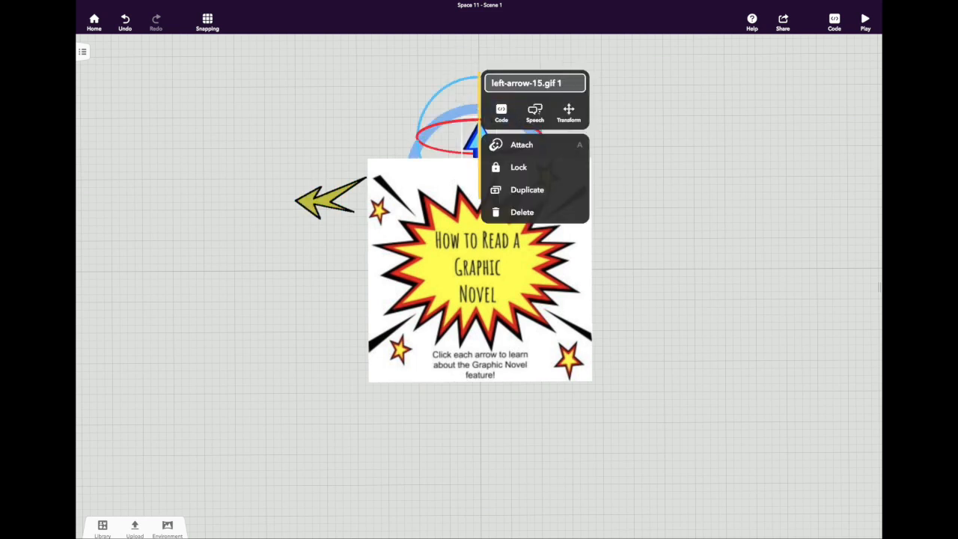
{"action": "left_click", "coordinate": [499, 112]}
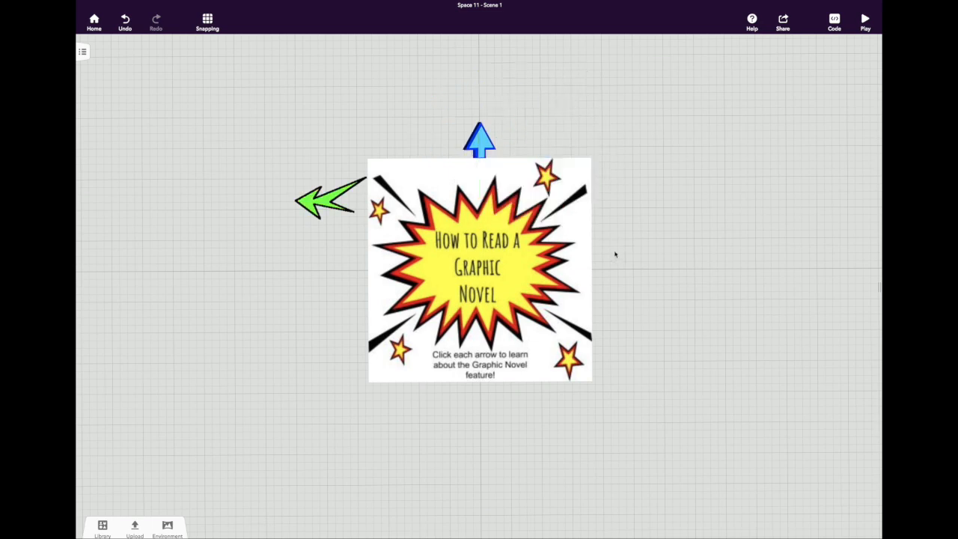
{"action": "left_click", "coordinate": [480, 141]}
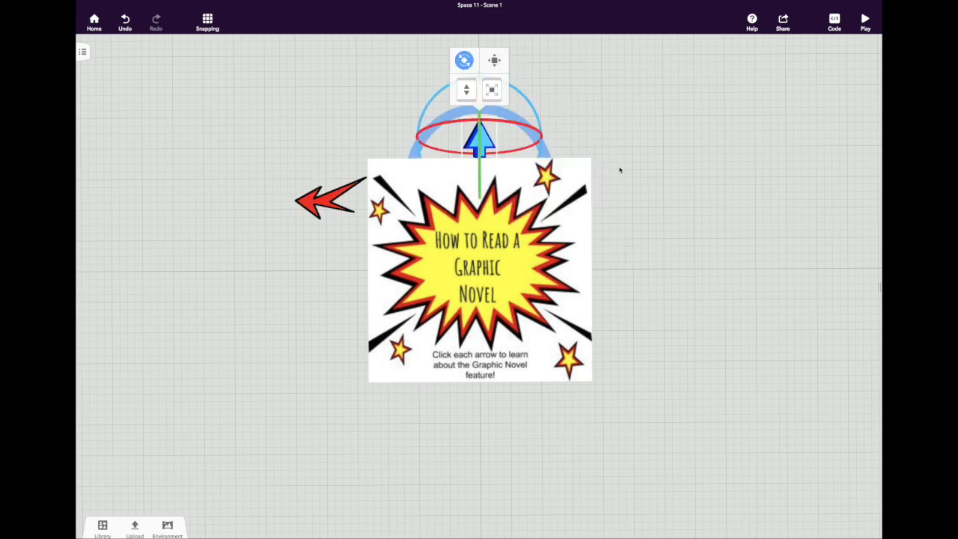
{"action": "left_click", "coordinate": [832, 18]}
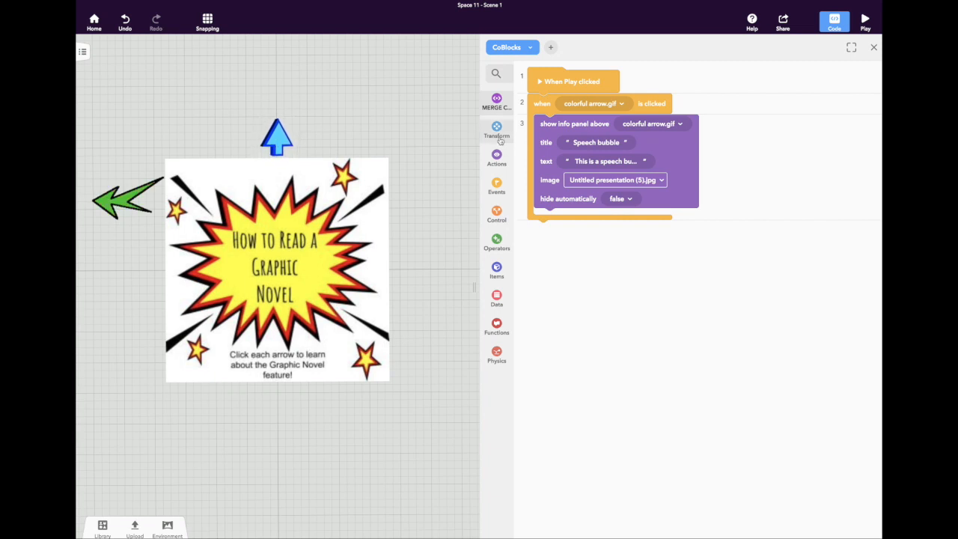
Add an 'is clicked' event for left-arrow-15.gif 1 showing an info panel titled 'Gutter' with text and image.
{"action": "left_click", "coordinate": [496, 185]}
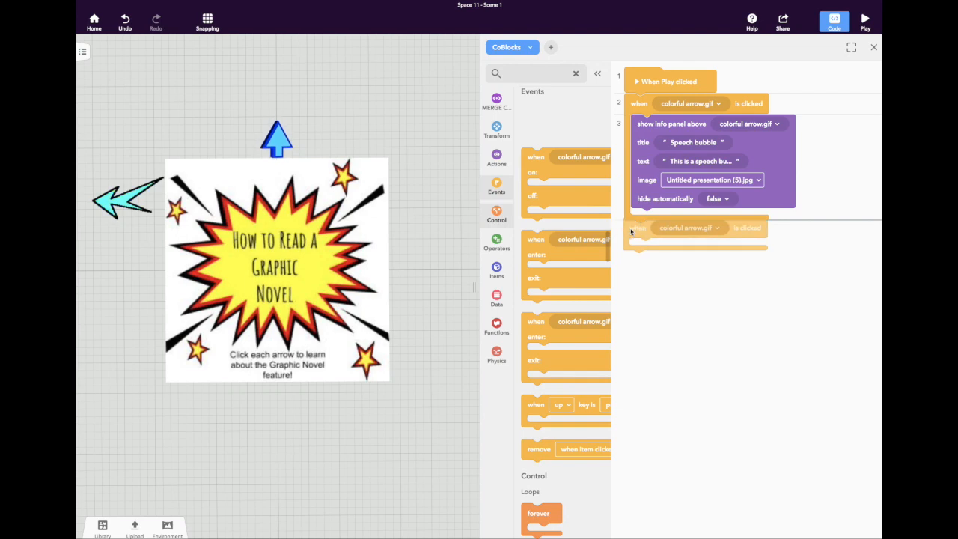
{"action": "left_click", "coordinate": [690, 228]}
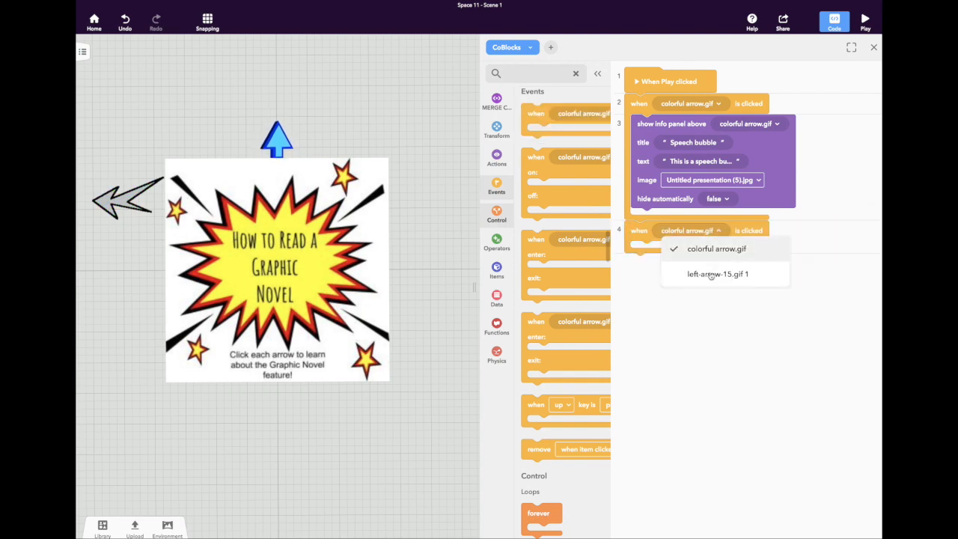
{"action": "left_click", "coordinate": [716, 274]}
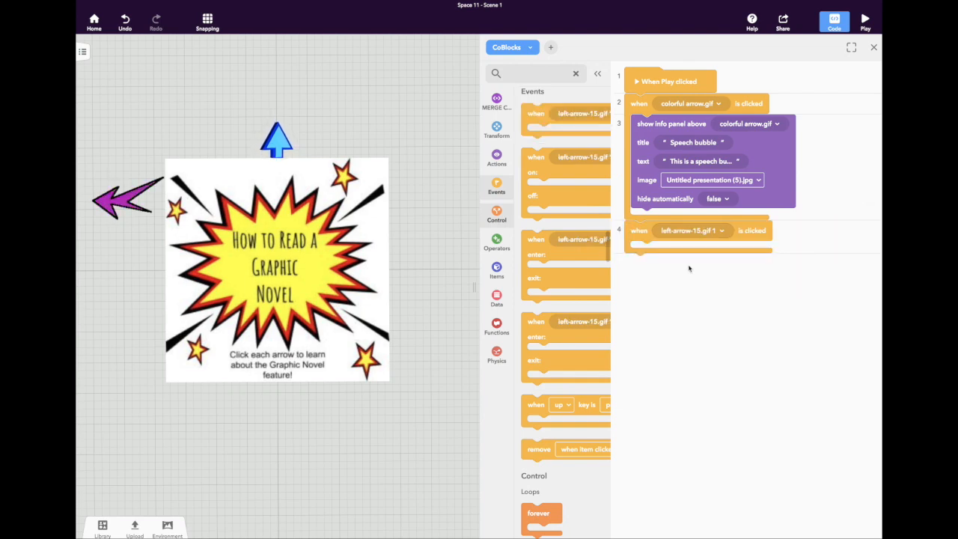
{"action": "left_click", "coordinate": [496, 157]}
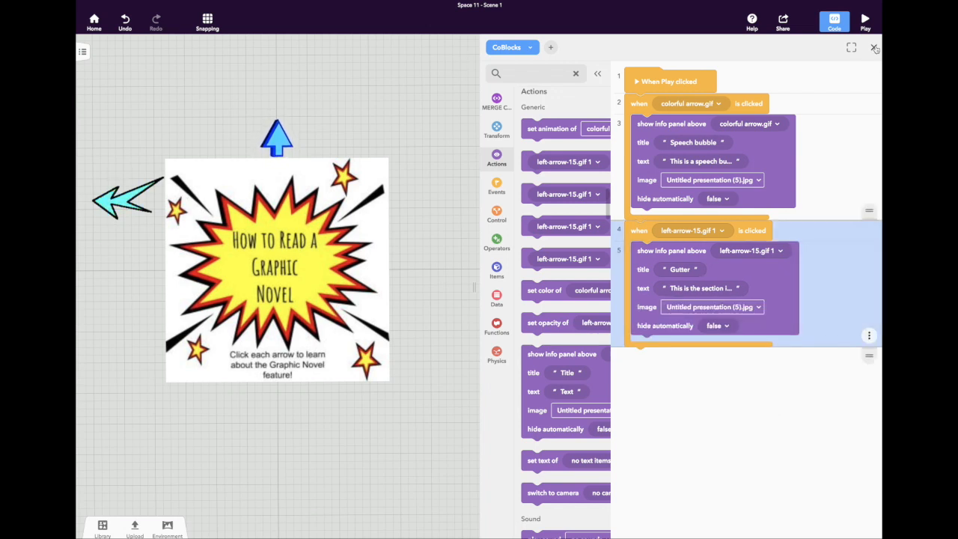
{"action": "left_click", "coordinate": [868, 18]}
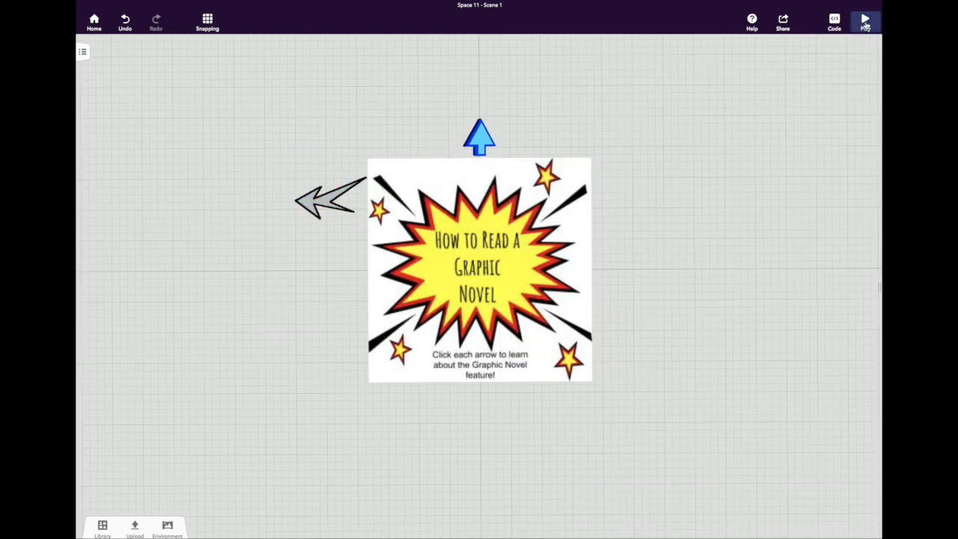
{"action": "left_click", "coordinate": [866, 18]}
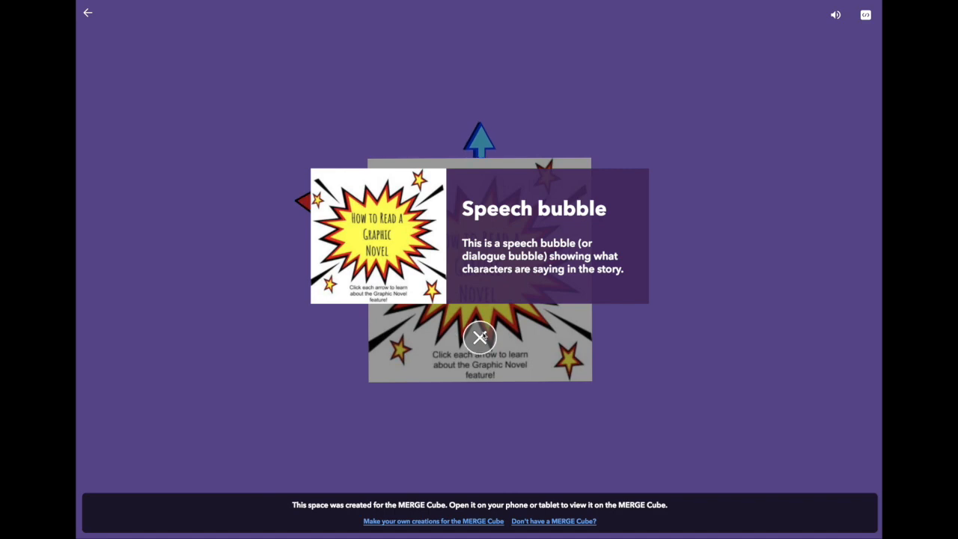
{"action": "left_click", "coordinate": [479, 336]}
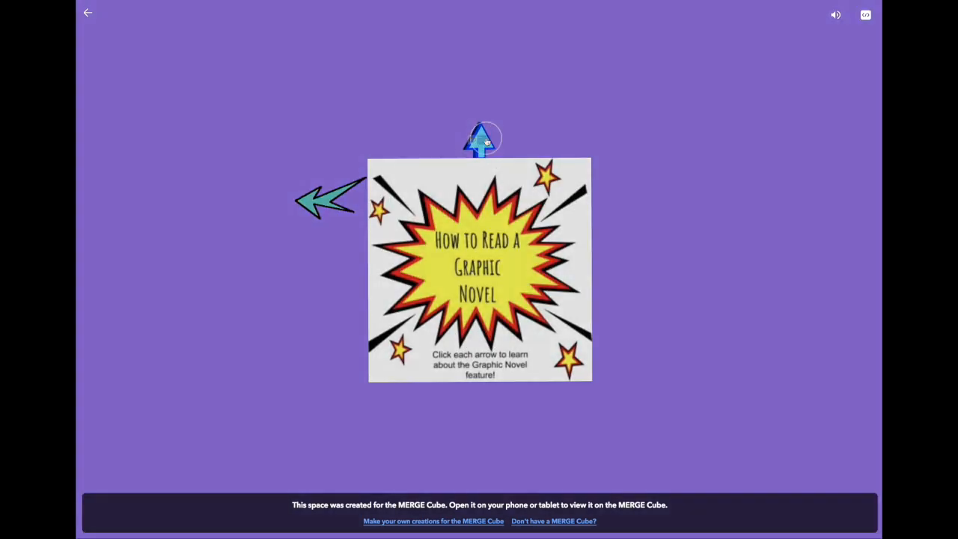
{"action": "left_click", "coordinate": [482, 138]}
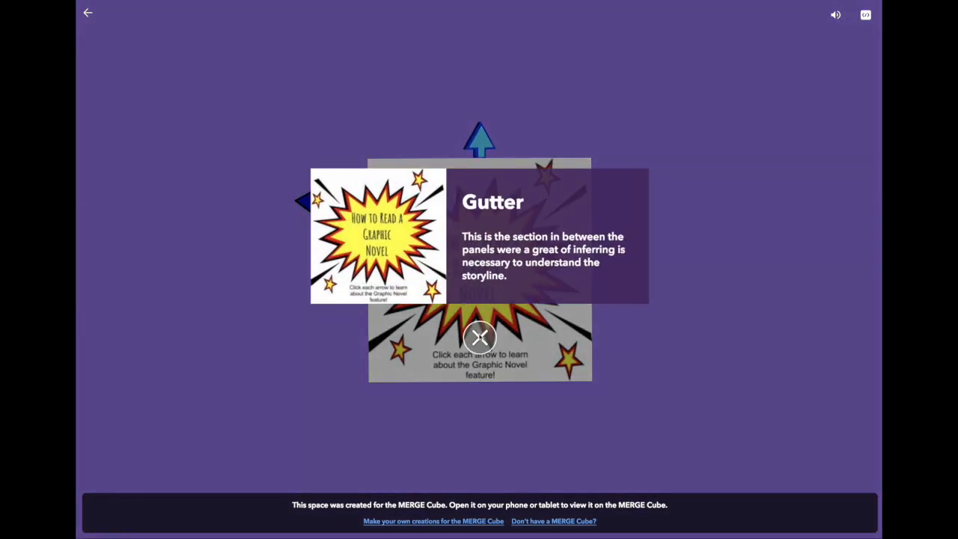
{"action": "left_click", "coordinate": [481, 337]}
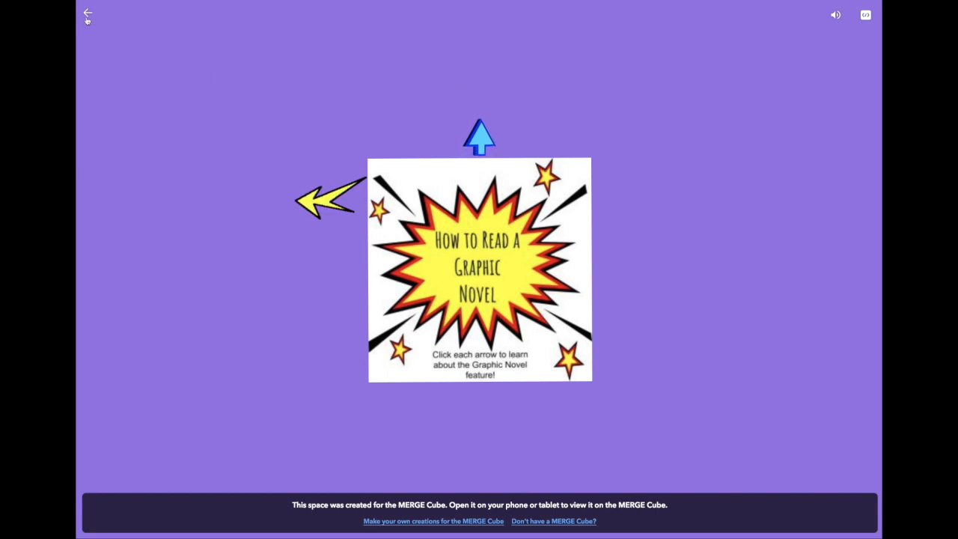
{"action": "left_click", "coordinate": [87, 15]}
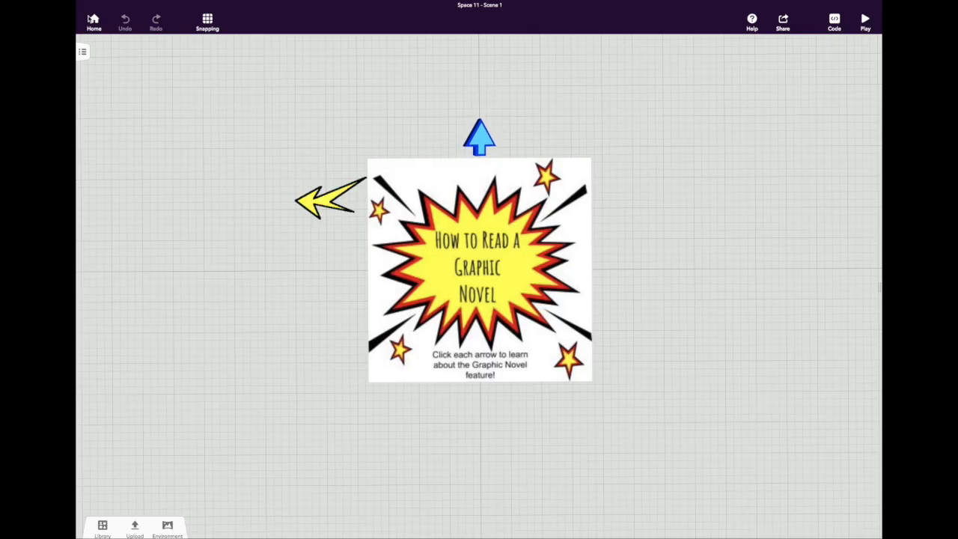